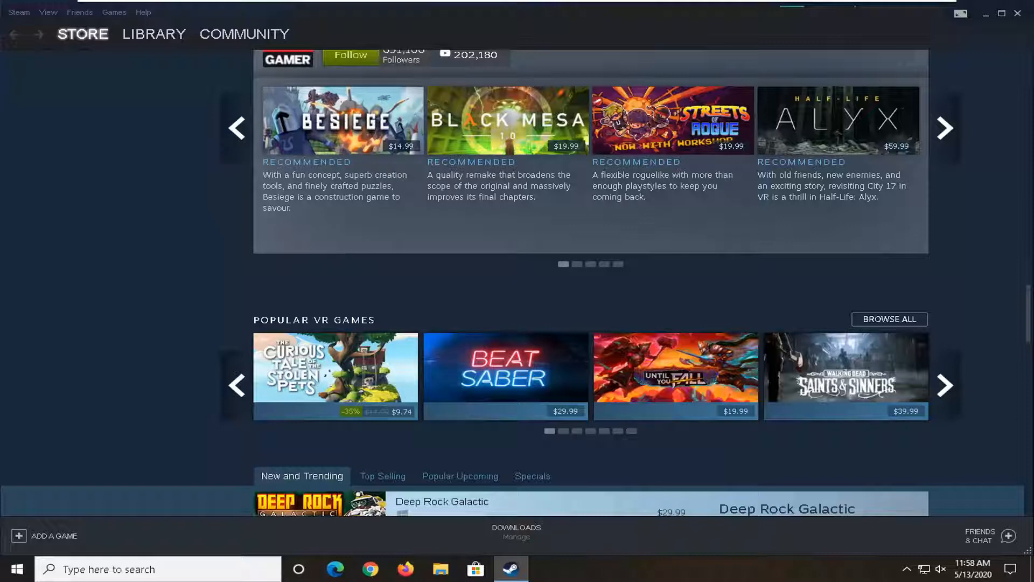
mouse_move(693, 256)
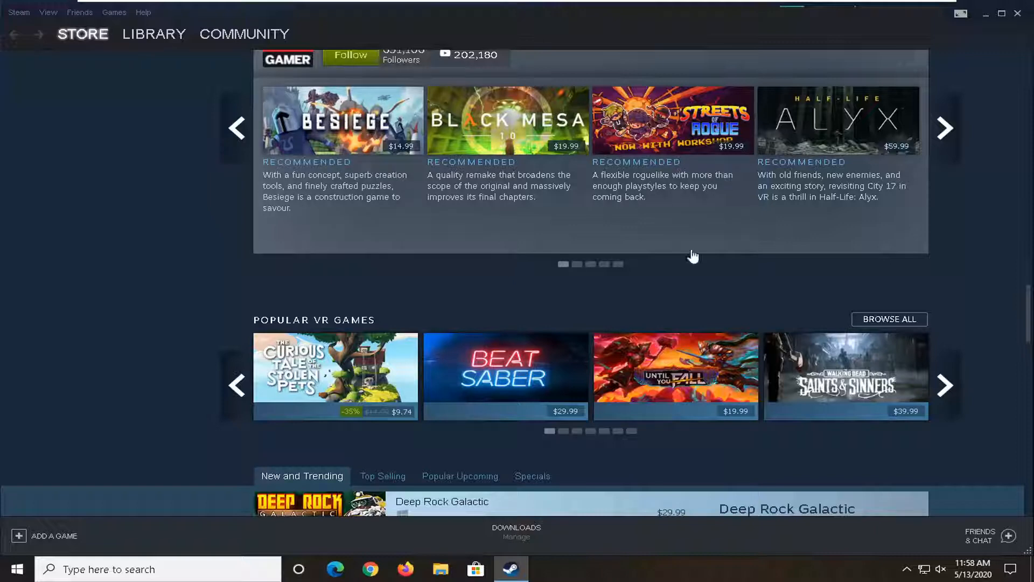
mouse_move(48, 189)
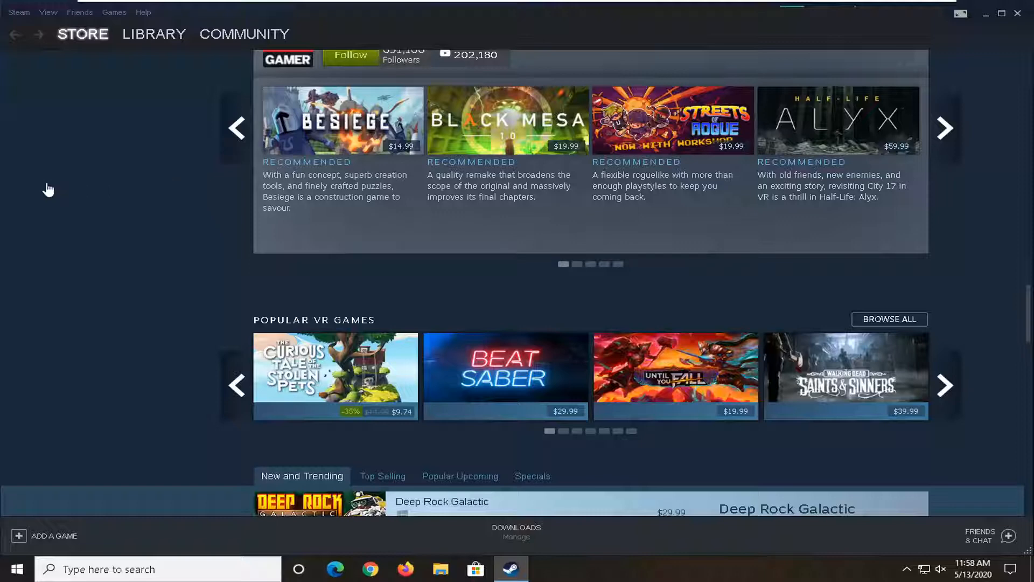
mouse_move(42, 183)
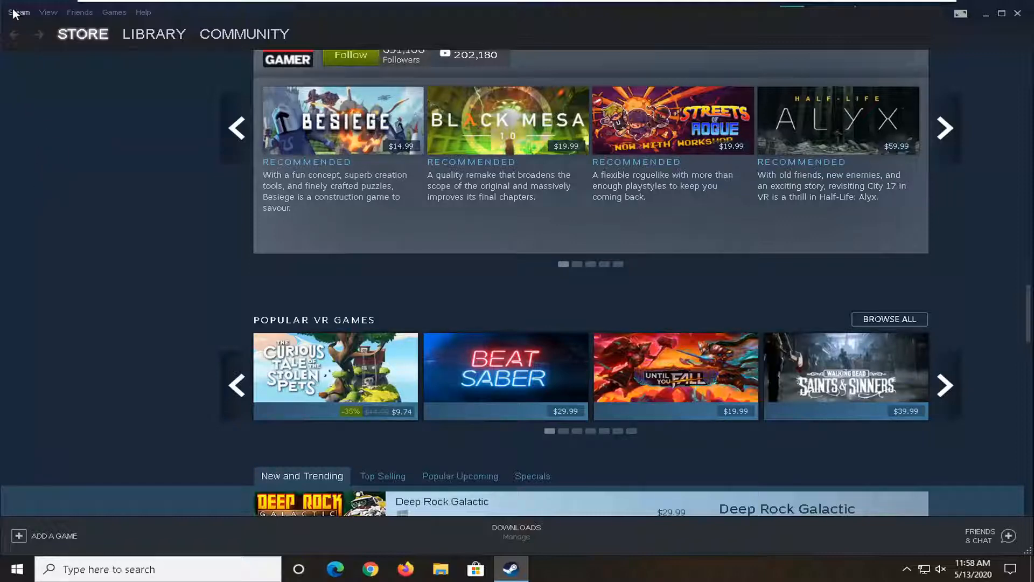
Step: Bring up Steam's Settings window on the Downloads section via the Steam menu
click(19, 12)
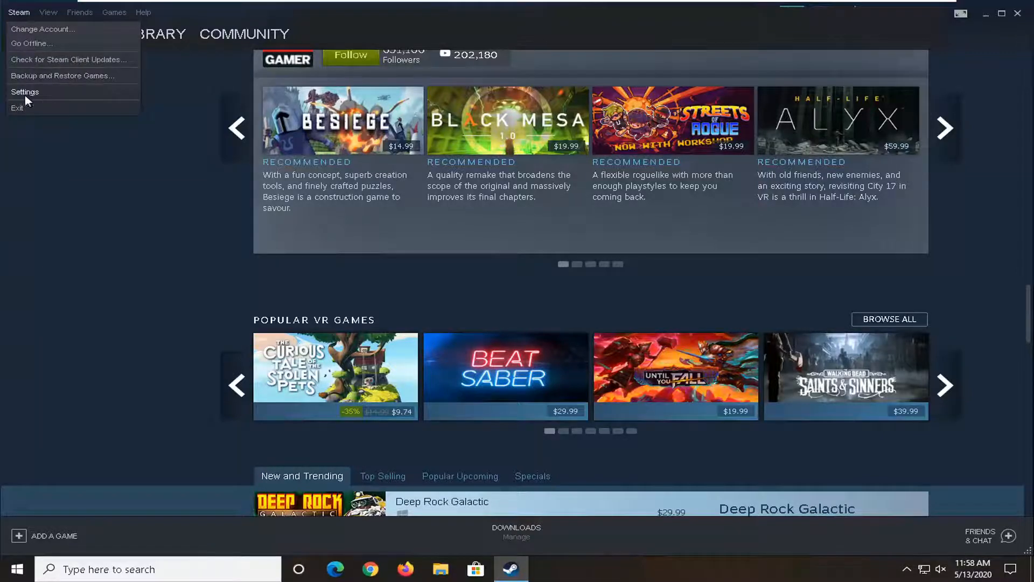
click(25, 92)
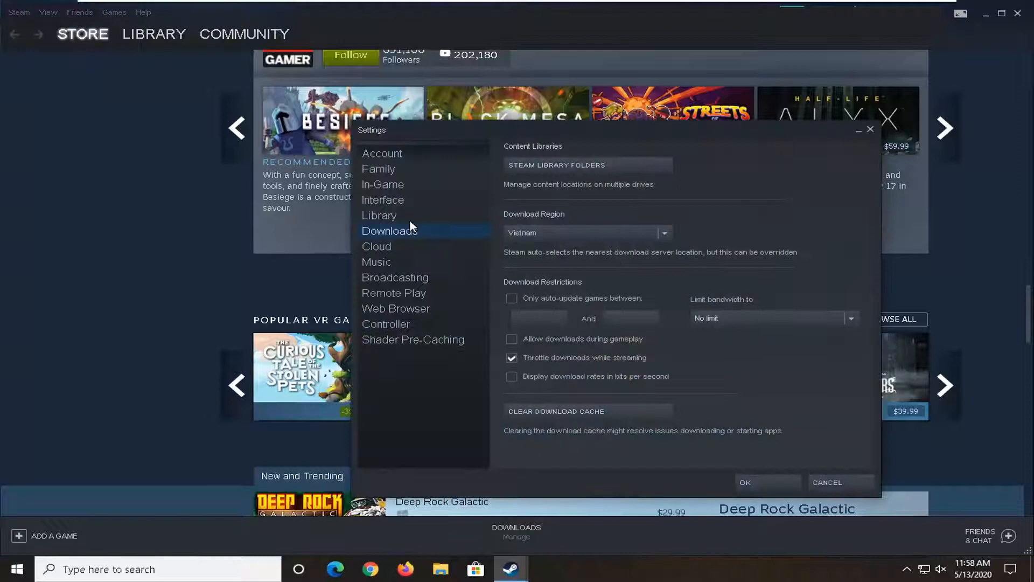
mouse_move(405, 210)
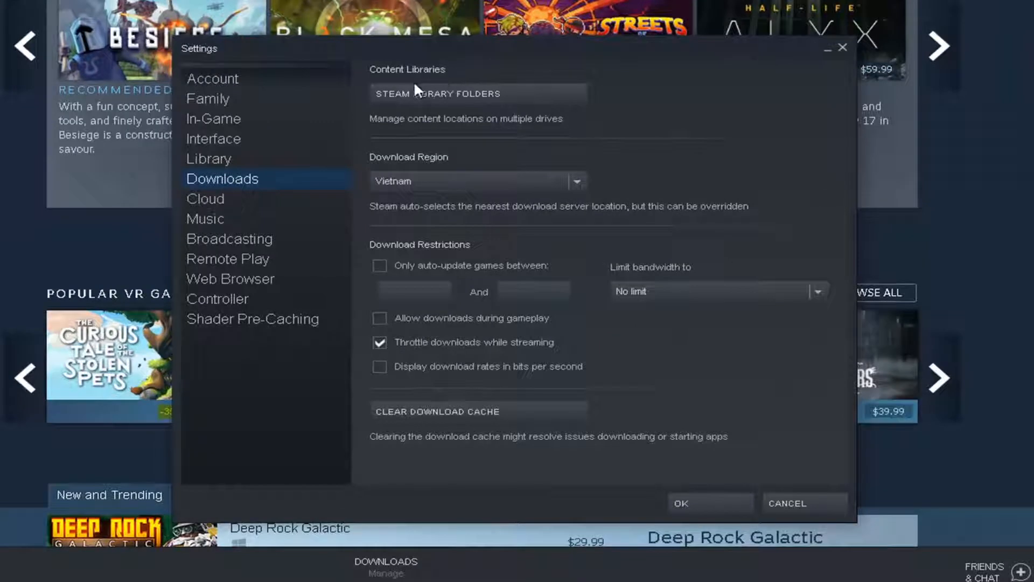
mouse_move(478, 104)
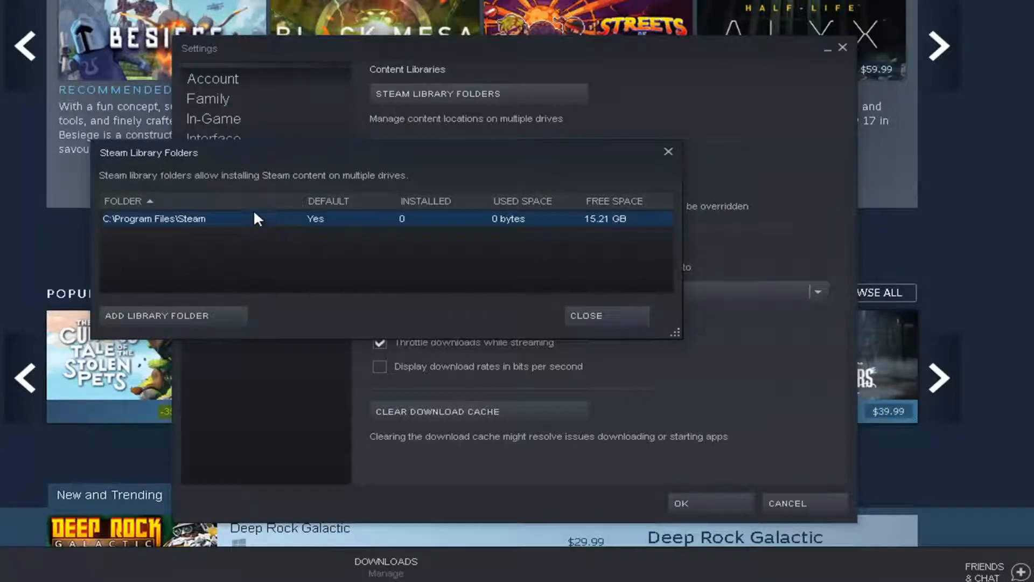
Step: Repair the C:\Program Files\Steam library folder, approve the Steam Client Service prompt, and close the folder list
right_click(158, 219)
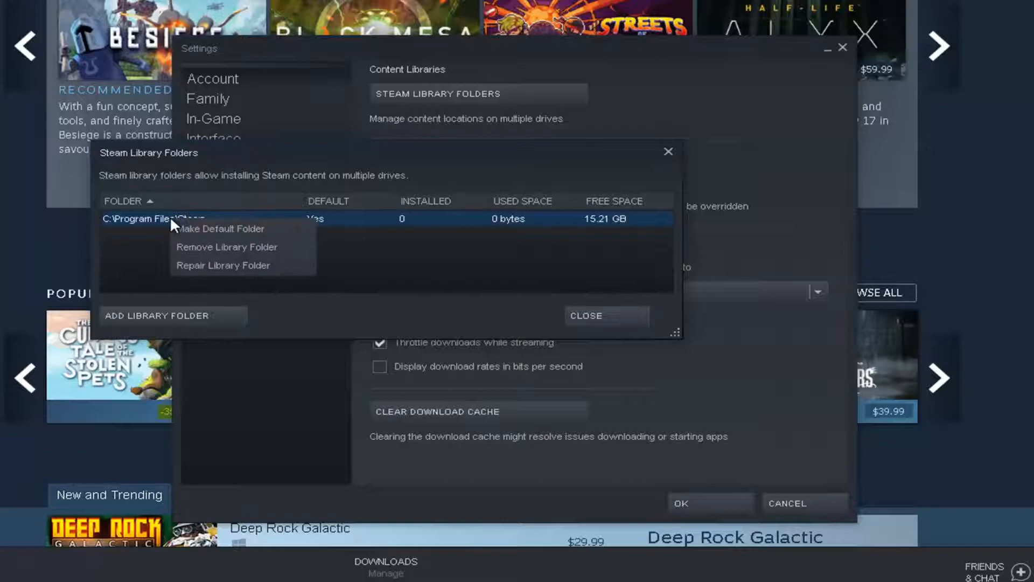
click(222, 265)
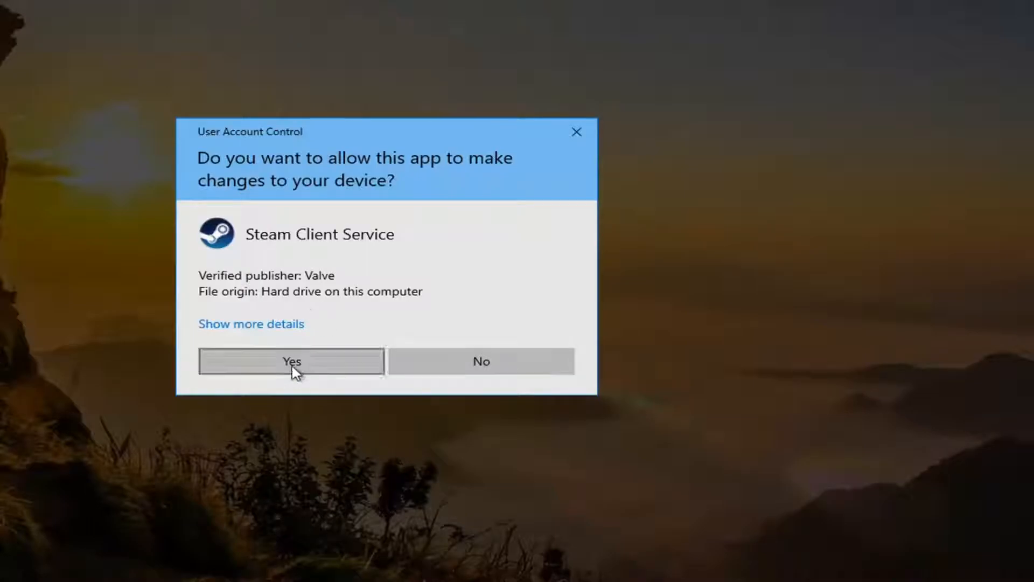
click(291, 361)
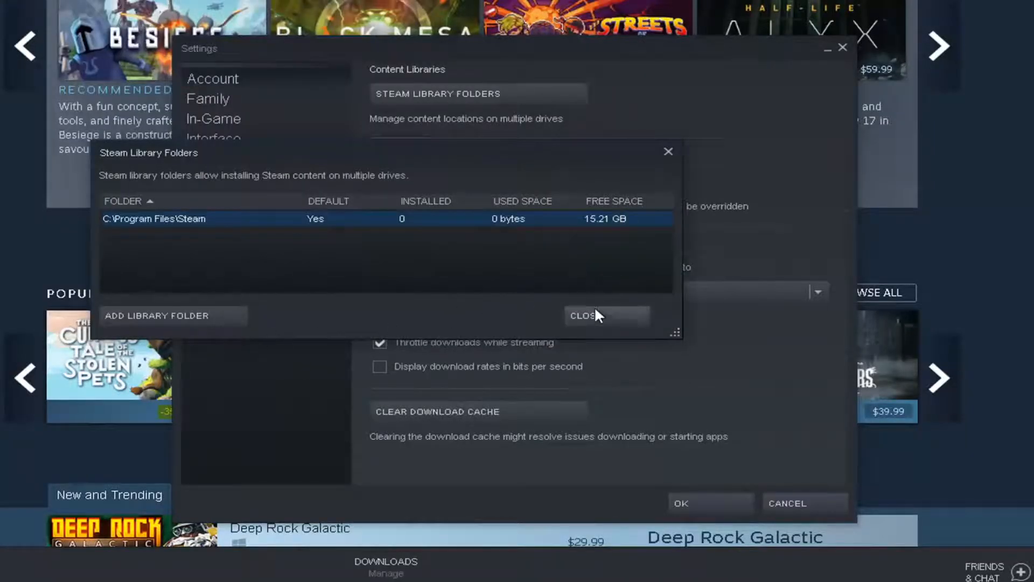
click(581, 316)
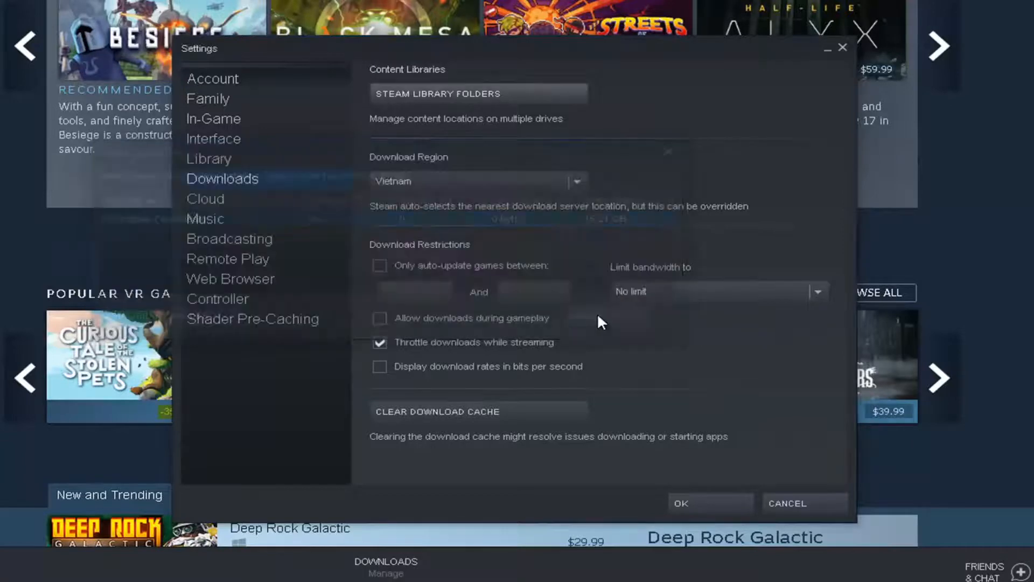